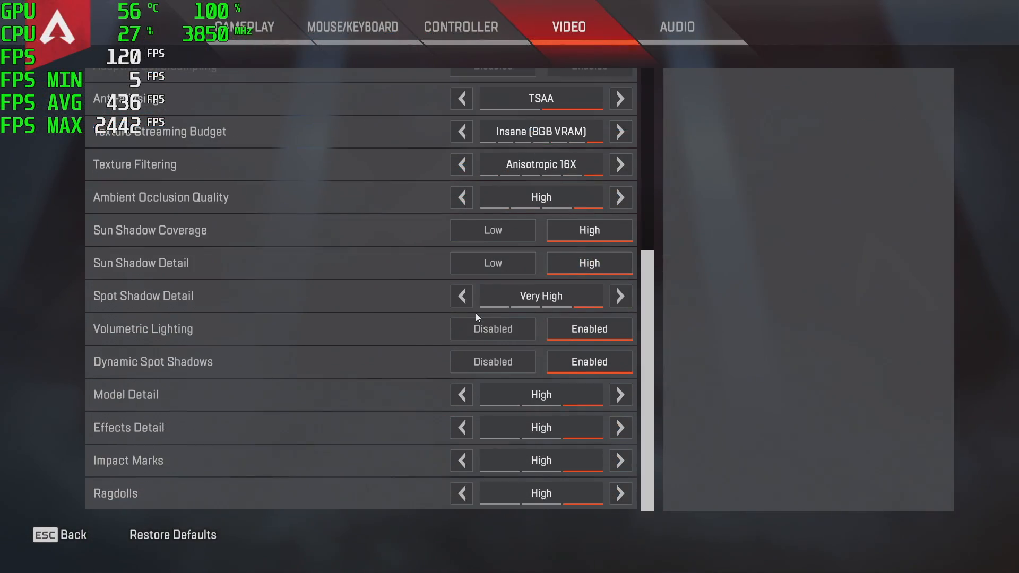
Fire the Triple Take at the enemy squad ahead in the Apex Legends match
{"action": "scroll", "scroll_direction": "up", "scroll_amount": 3}
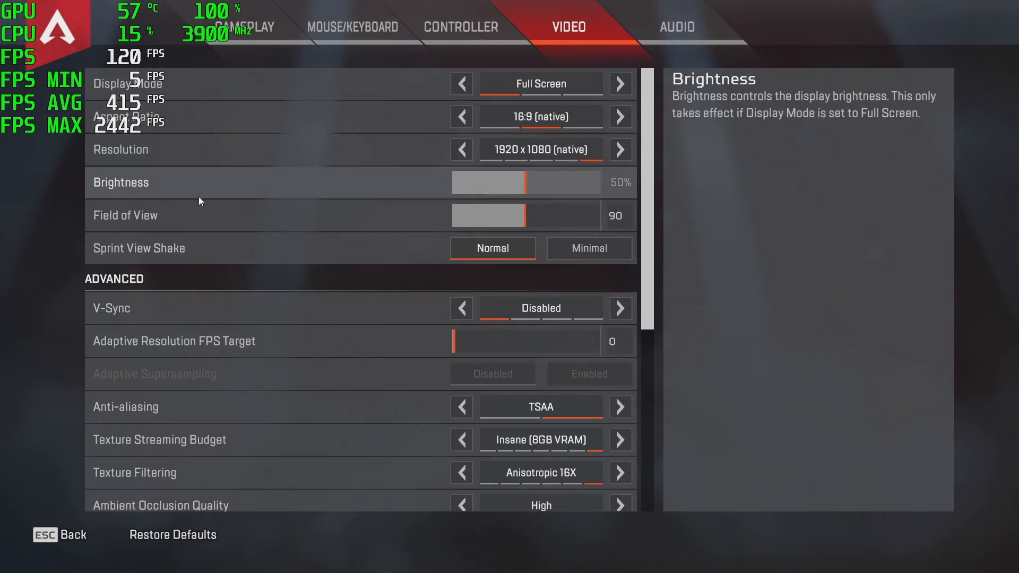
{"action": "mouse_move", "coordinate": [309, 249]}
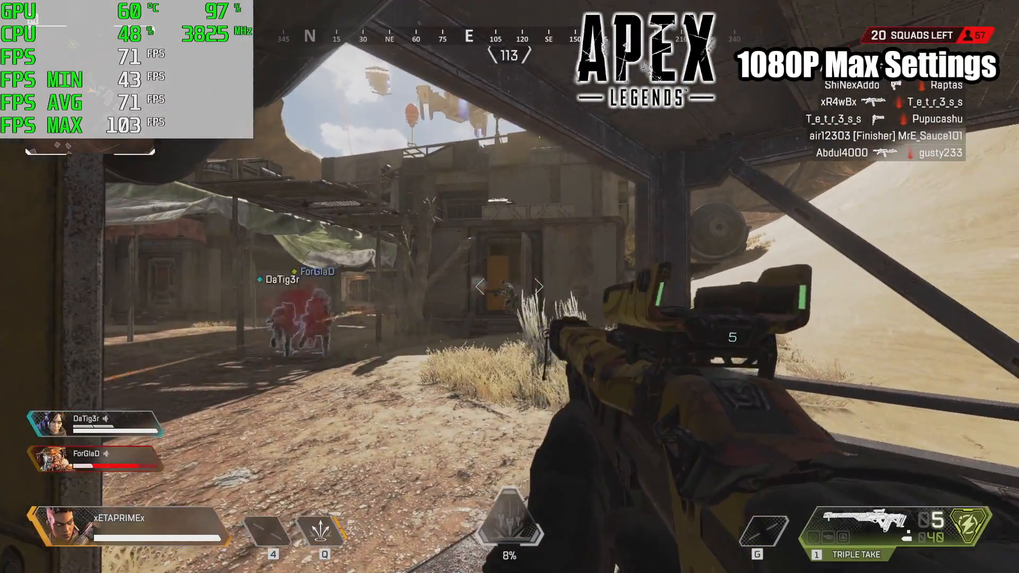
{"action": "left_click", "coordinate": [510, 286]}
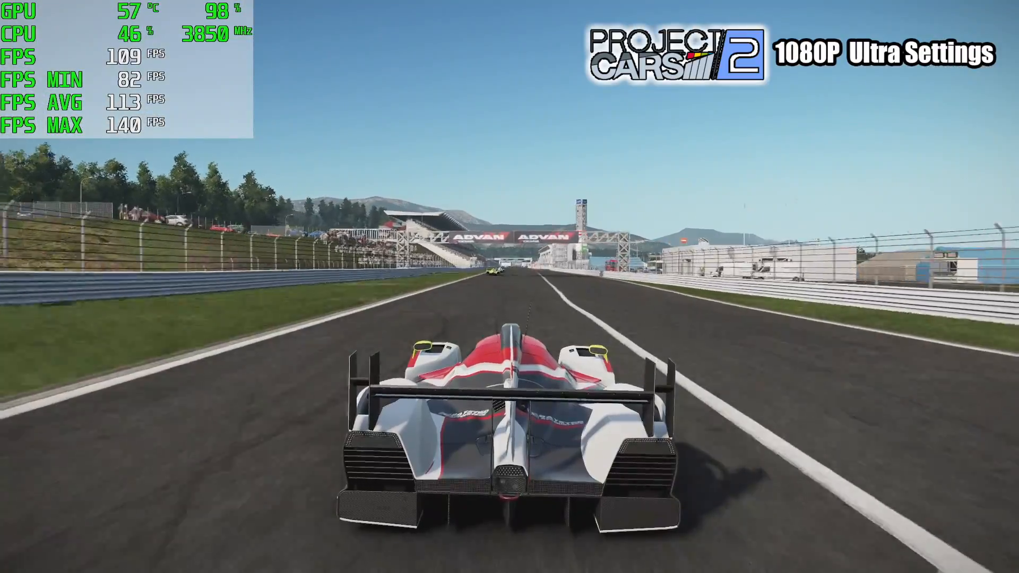
Accelerate the white and red prototype down the Project Cars 2 straight
{"action": "key", "text": "c"}
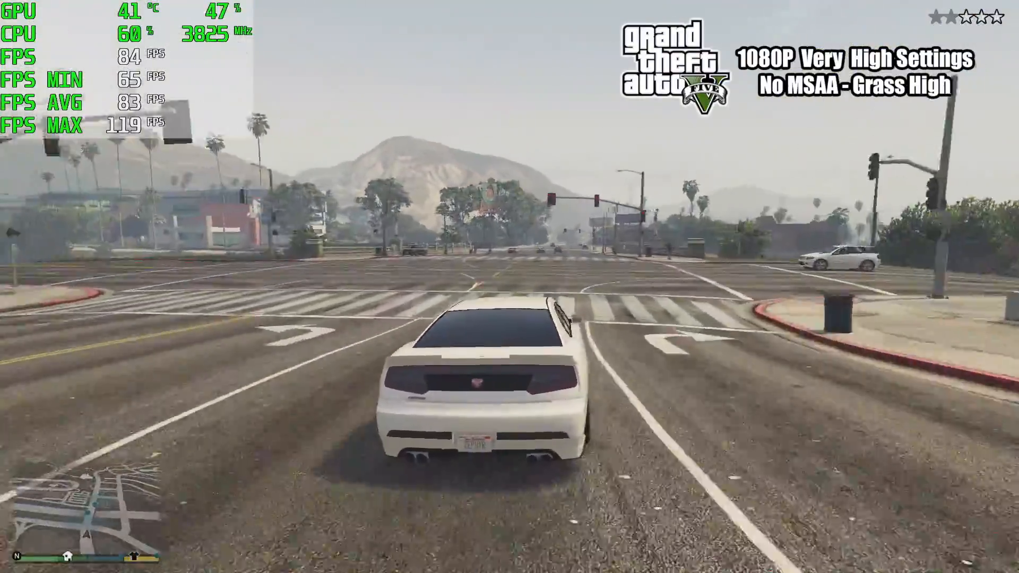
Drive the white sports car through the intersection, past the police car and parked cars
{"action": "key", "text": "w"}
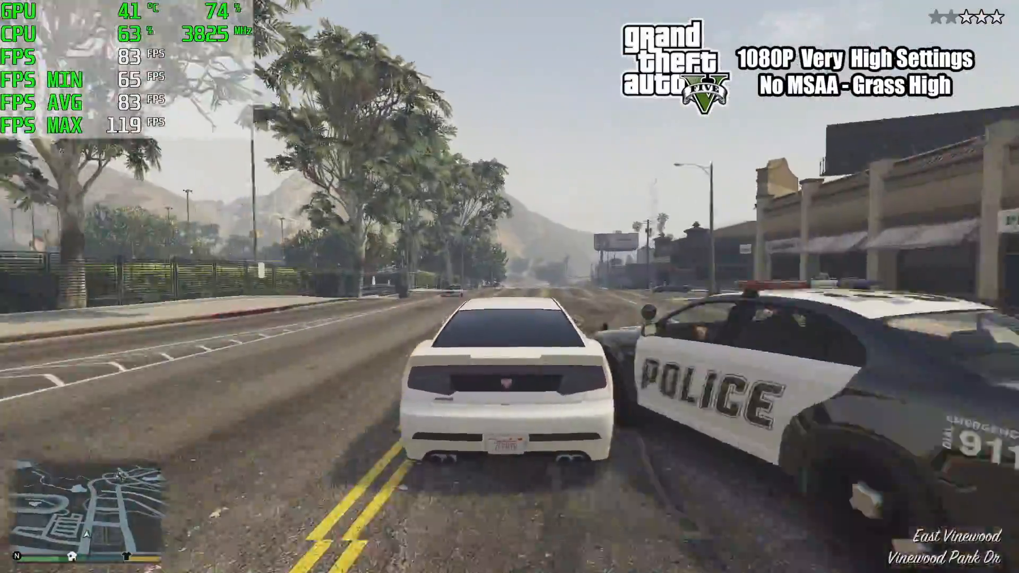
{"action": "key", "text": "w"}
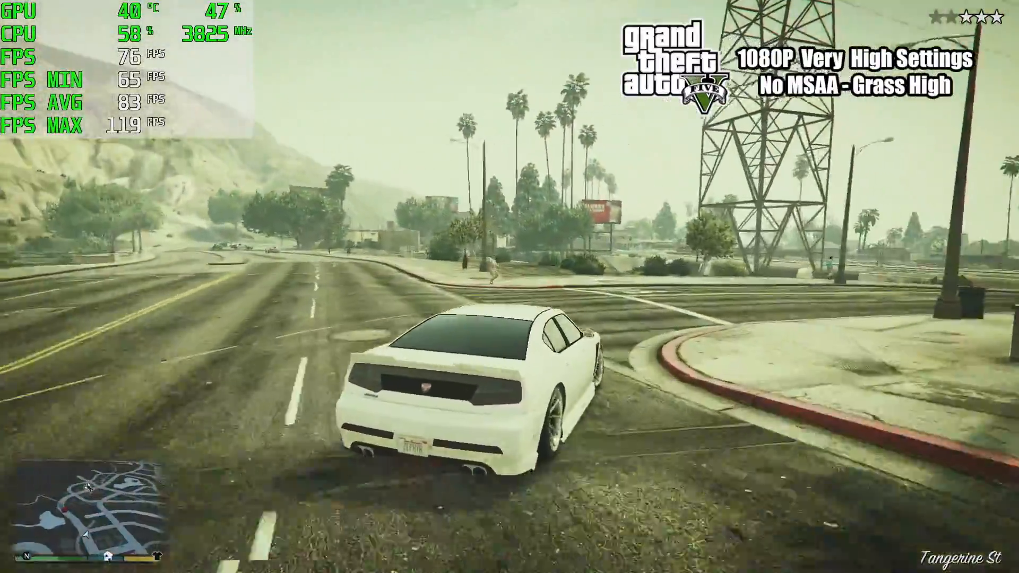
{"action": "key", "text": "w"}
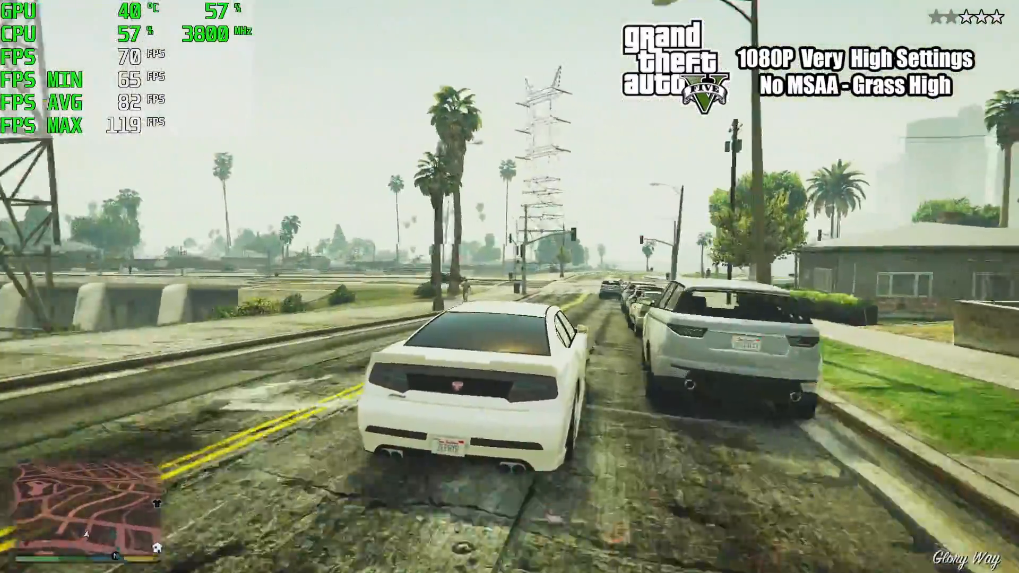
{"action": "key", "text": "w"}
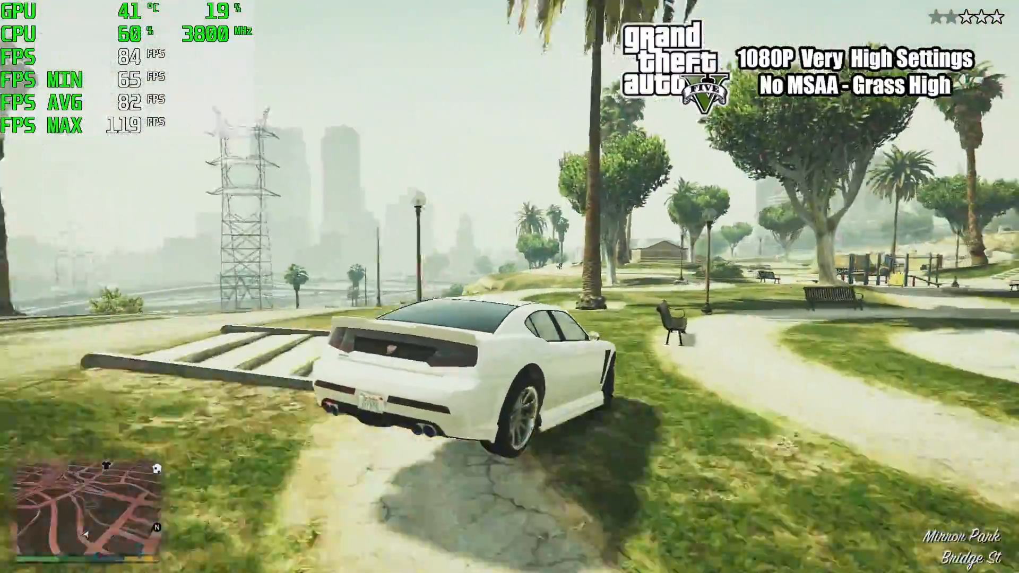
Drive across the park grass and along the road past the black sedan
{"action": "key", "text": "w"}
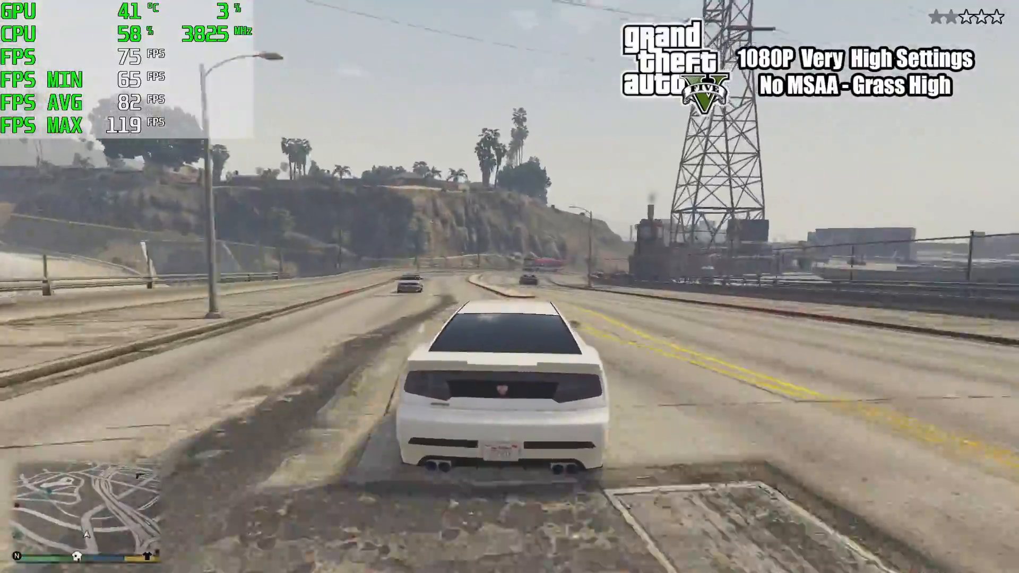
{"action": "key", "text": "w"}
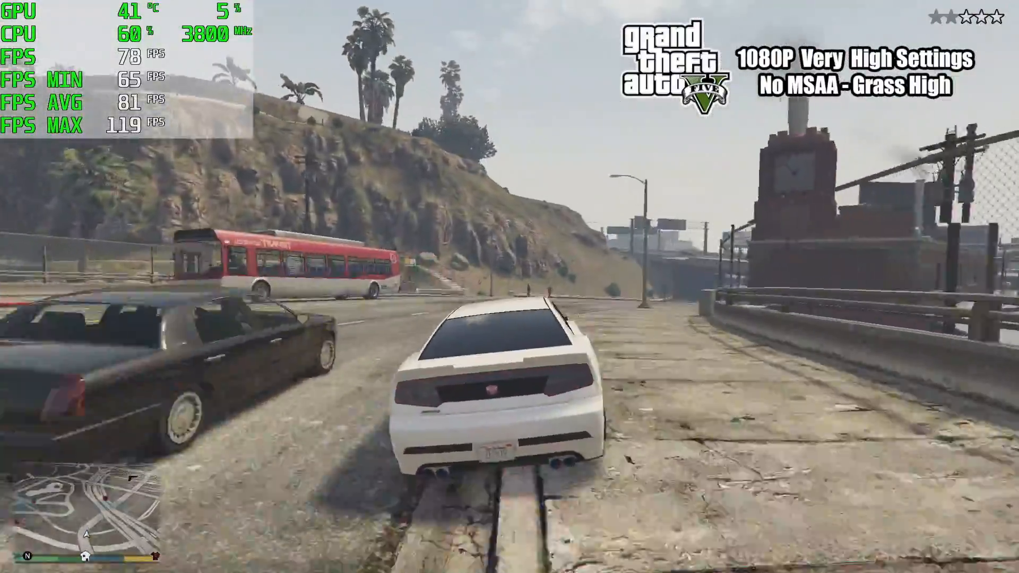
{"action": "key", "text": "w"}
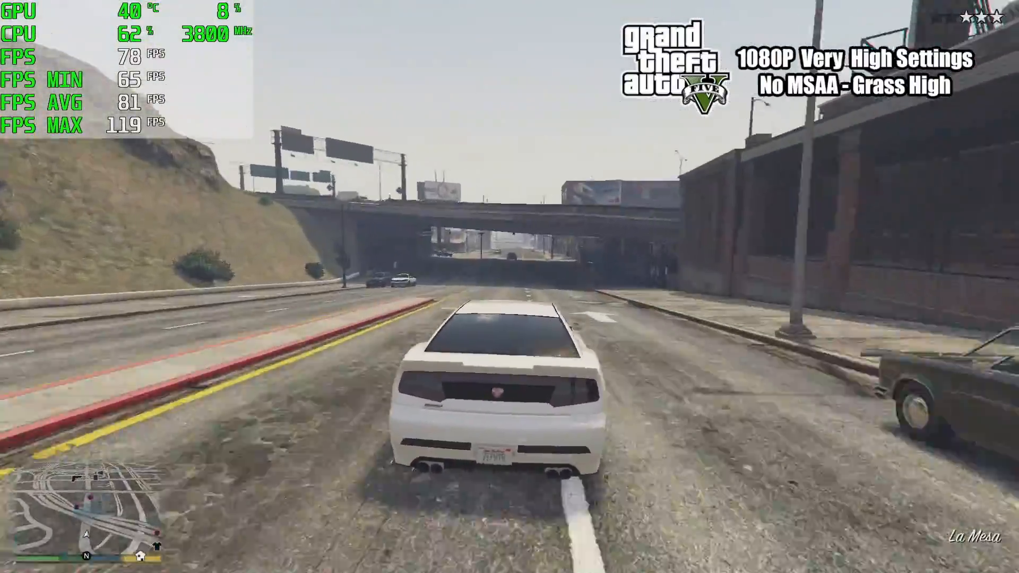